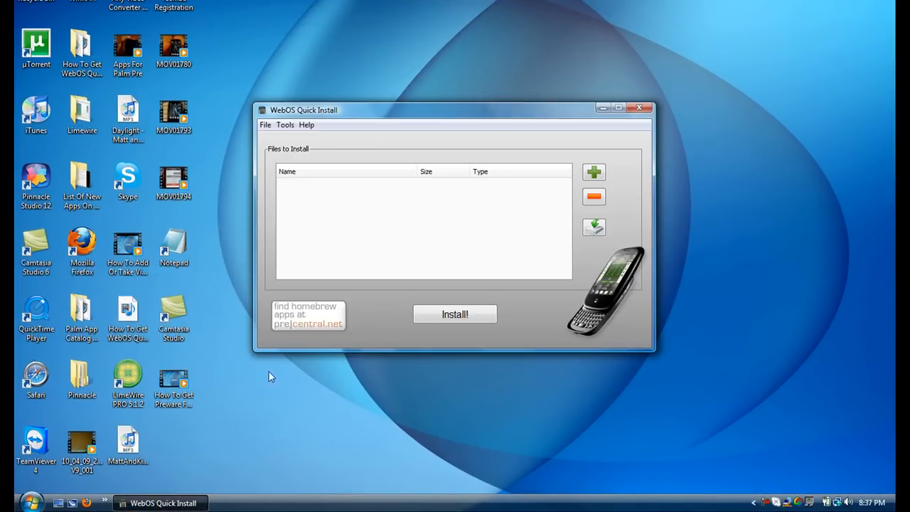
pyautogui.moveTo(507, 221)
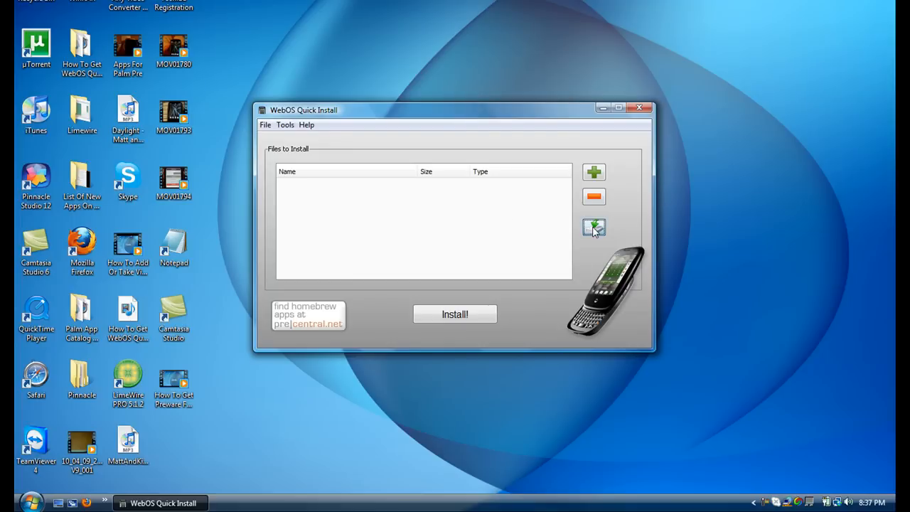
# Switch the Ipkg repository viewer to WebOS-Internals Feed (all) and download Package Manager Service.
pyautogui.click(594, 227)
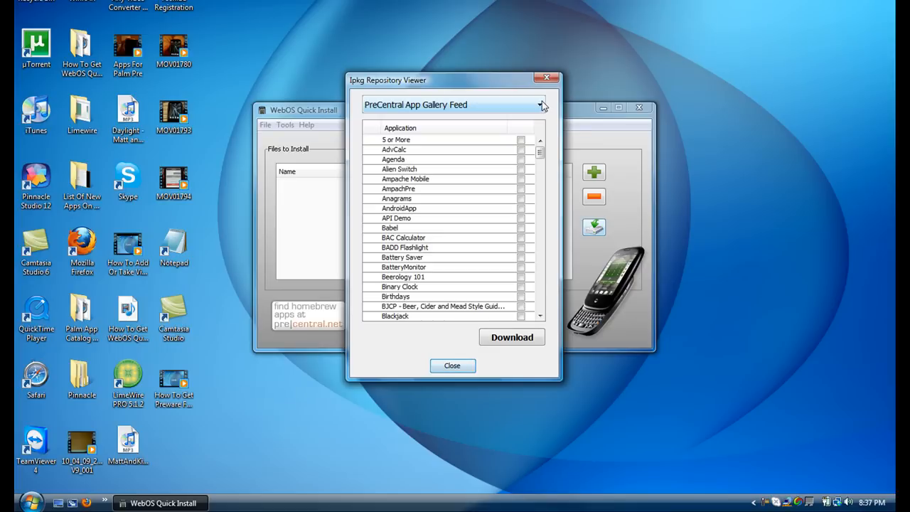
pyautogui.click(539, 104)
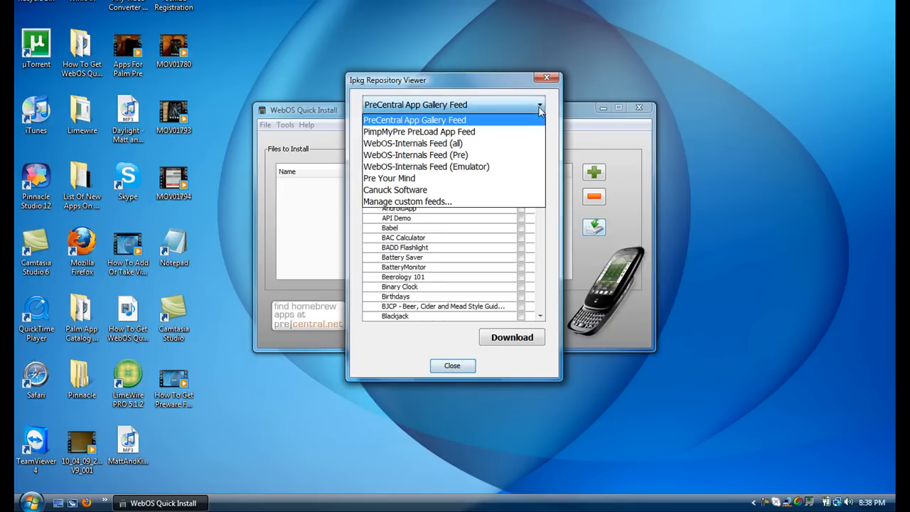
pyautogui.click(413, 142)
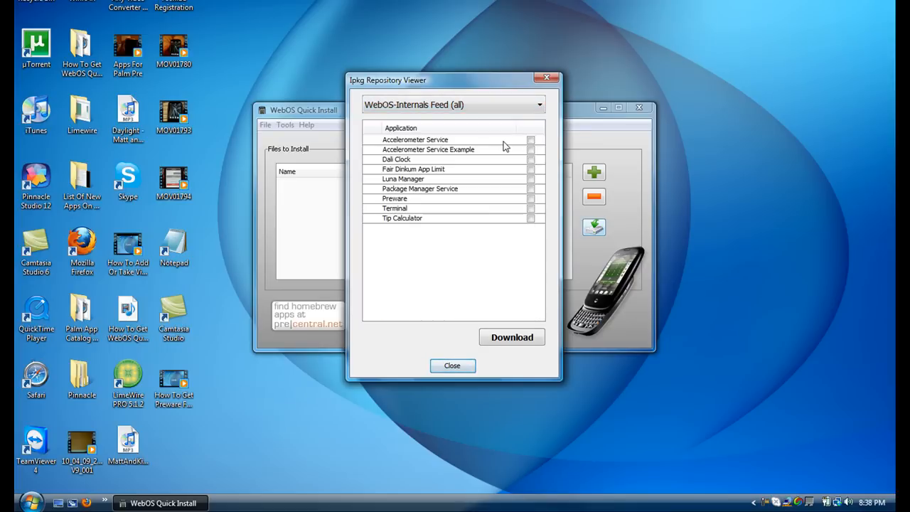
pyautogui.moveTo(408, 206)
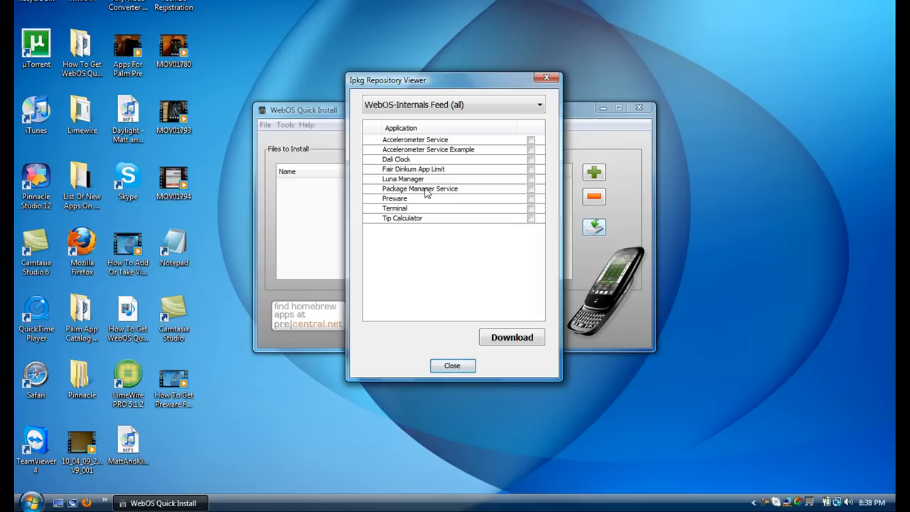
pyautogui.moveTo(525, 197)
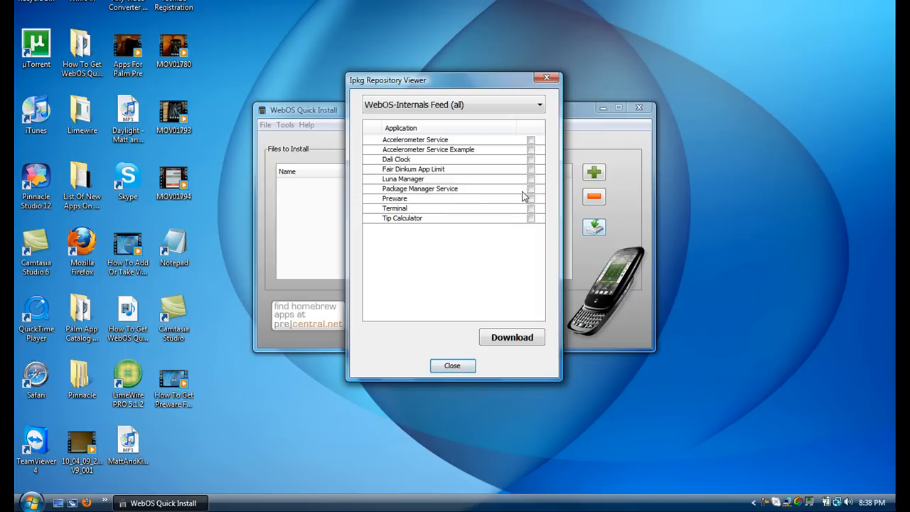
pyautogui.click(529, 188)
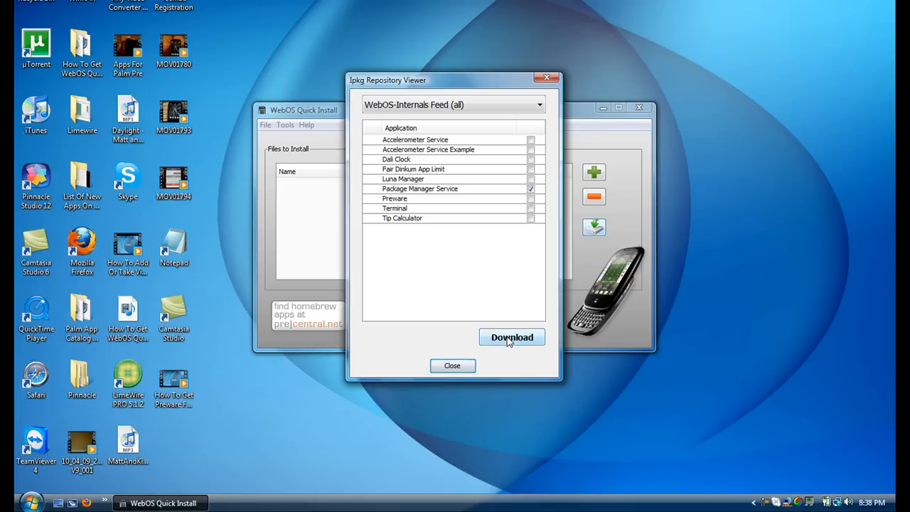
pyautogui.click(530, 189)
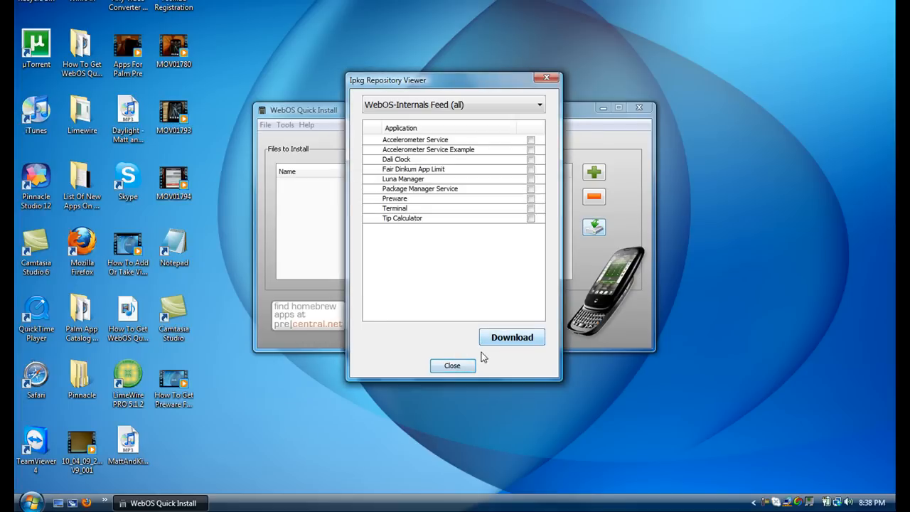
# Close the repository viewer and install the ipkgservice package onto the Palm Pre.
pyautogui.click(511, 337)
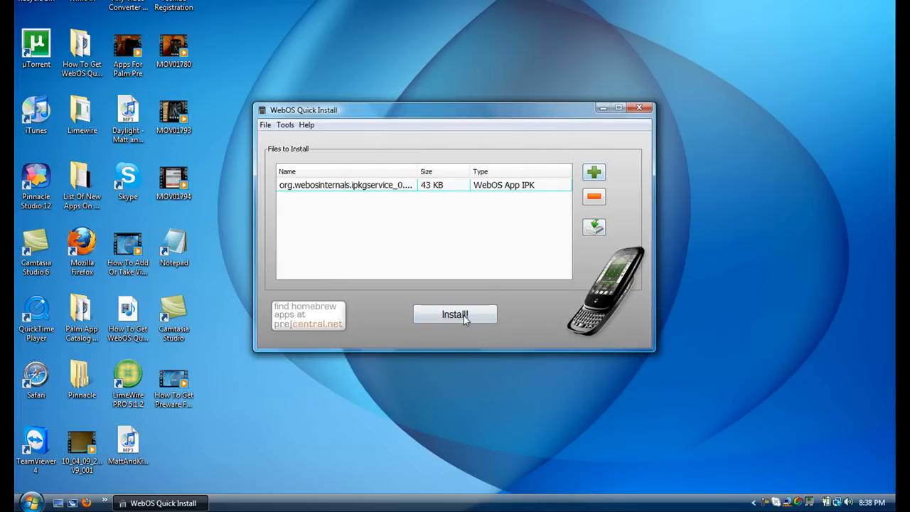
pyautogui.click(454, 314)
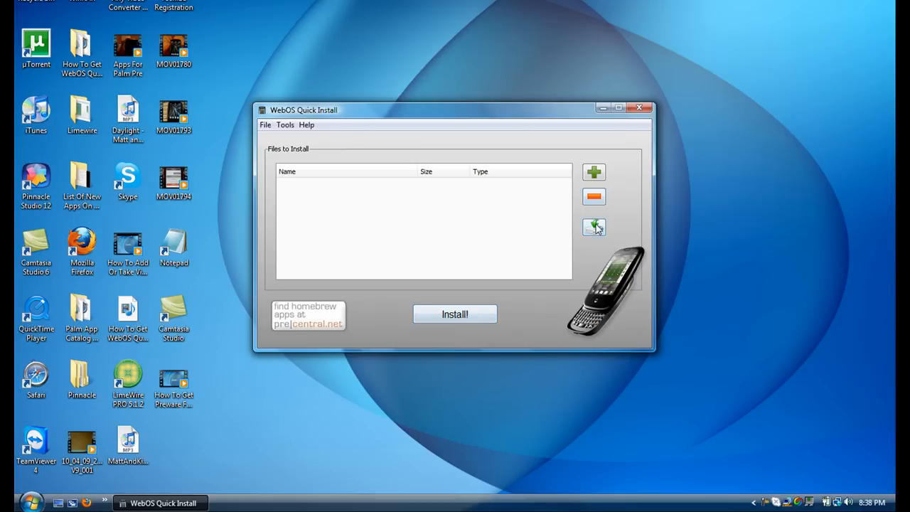
# Reopen the Ipkg repository viewer on the WebOS-Internals Feed (all) application list.
pyautogui.click(593, 228)
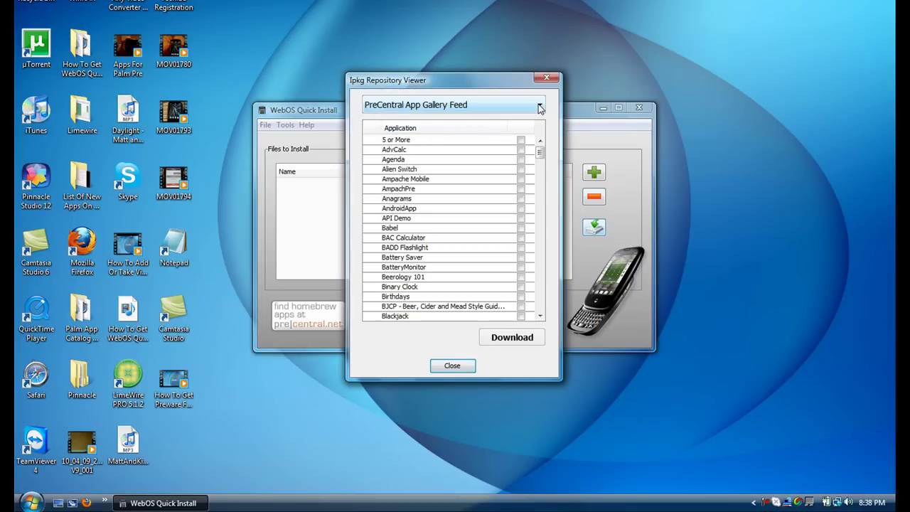
pyautogui.click(539, 105)
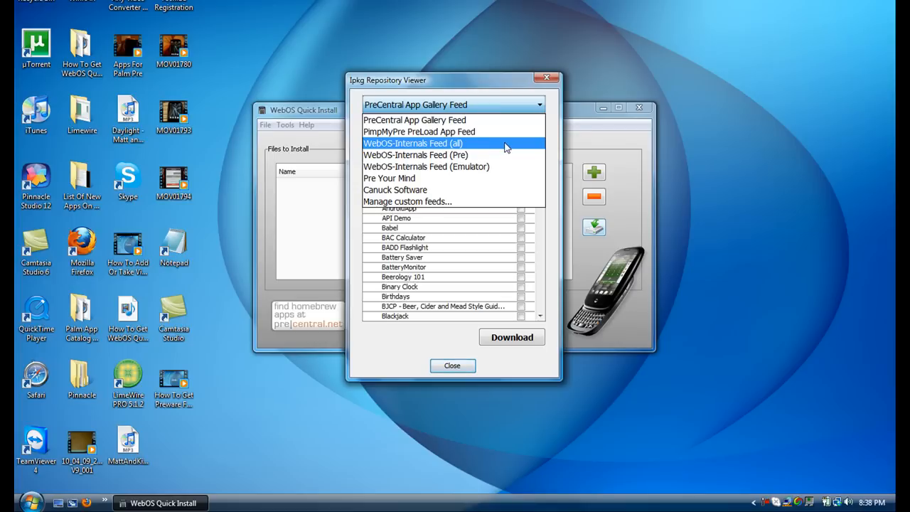
pyautogui.click(413, 142)
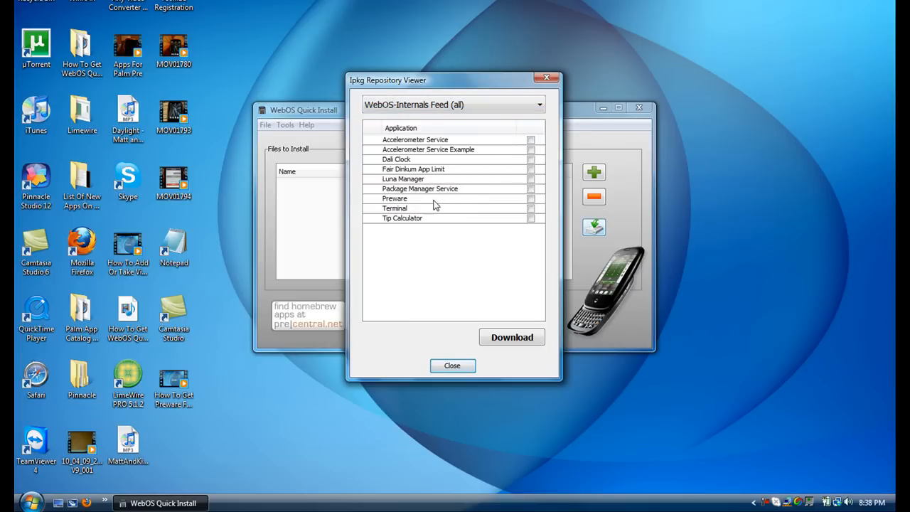
pyautogui.moveTo(523, 201)
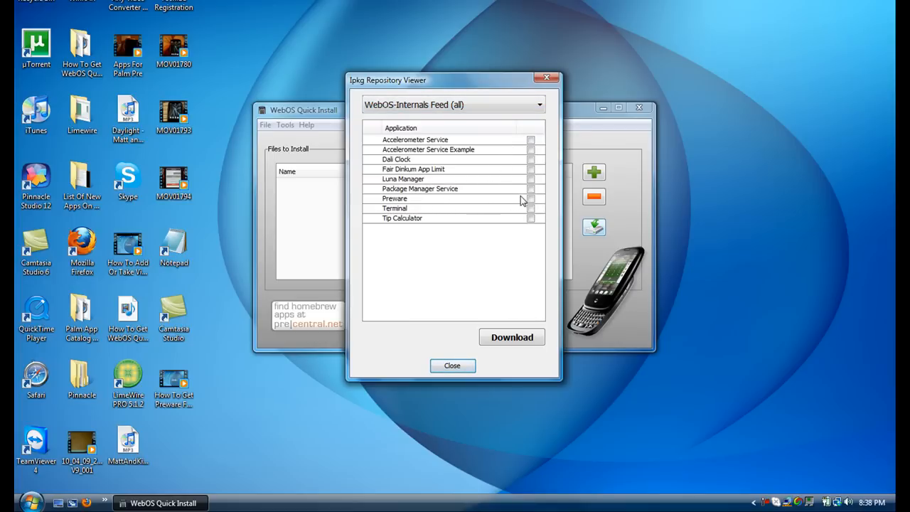
# Add Preware to the install list and start installing it onto the Palm Pre.
pyautogui.click(511, 336)
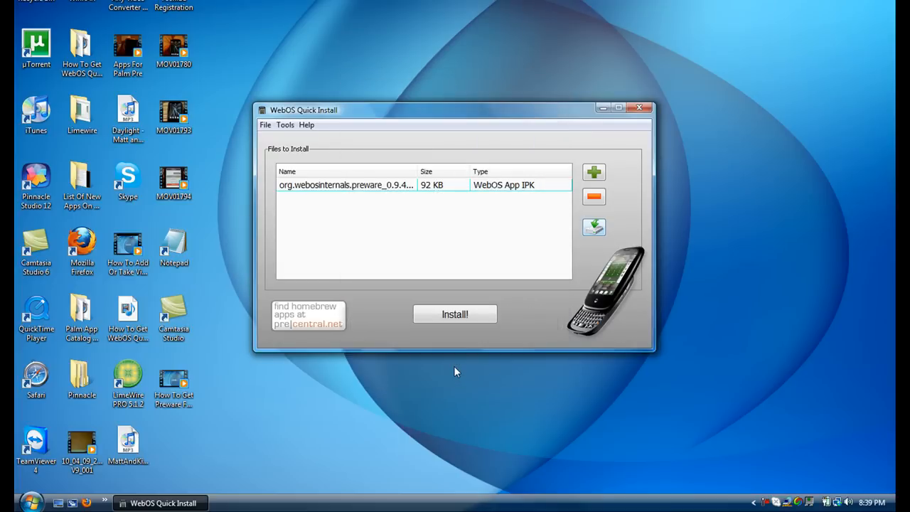
pyautogui.click(455, 314)
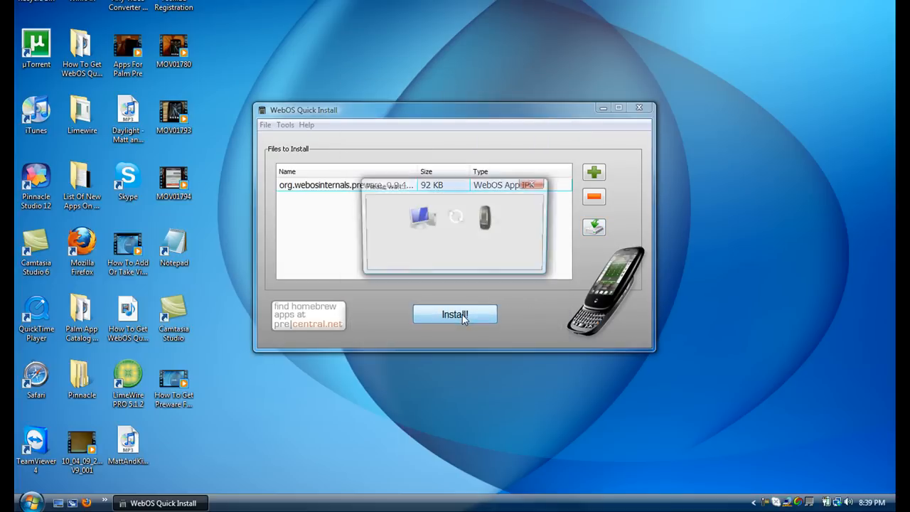
pyautogui.click(454, 314)
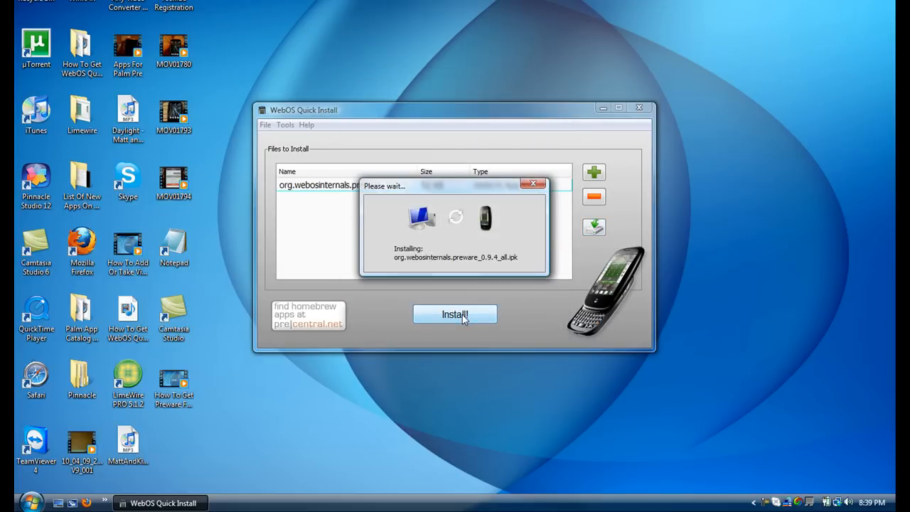